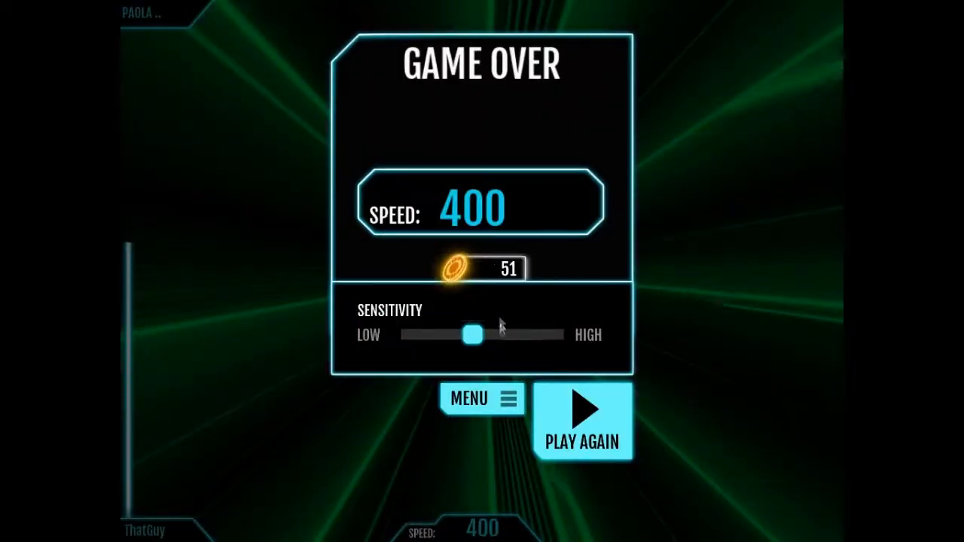
- Nudge sensitivity up, set starting speed to 400, and launch a run ending at 482
left_click_drag(470, 334, 490, 335)
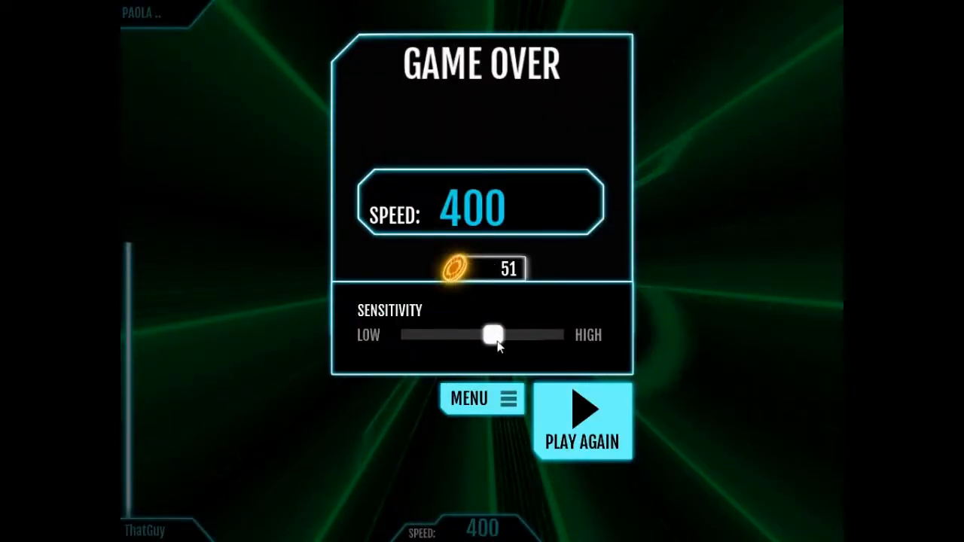
left_click(482, 398)
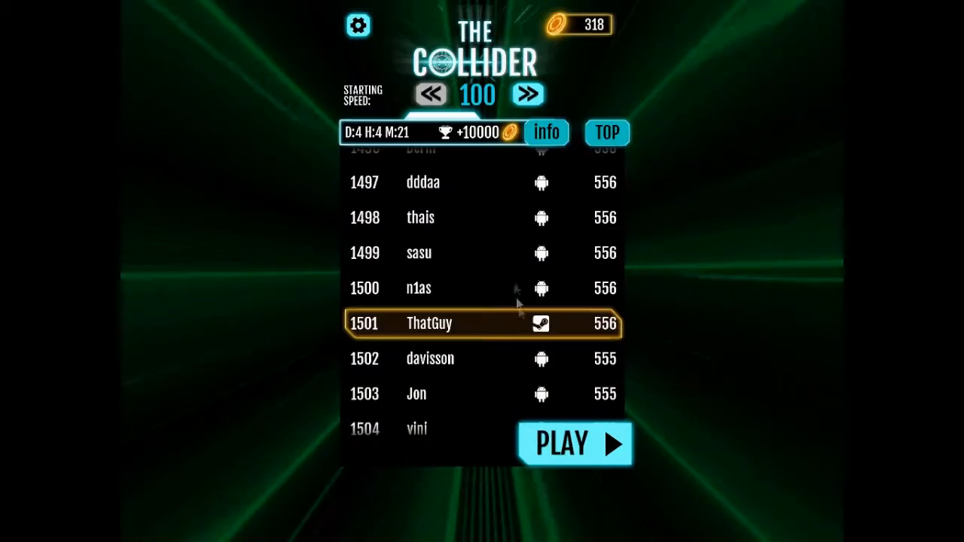
left_click(527, 94)
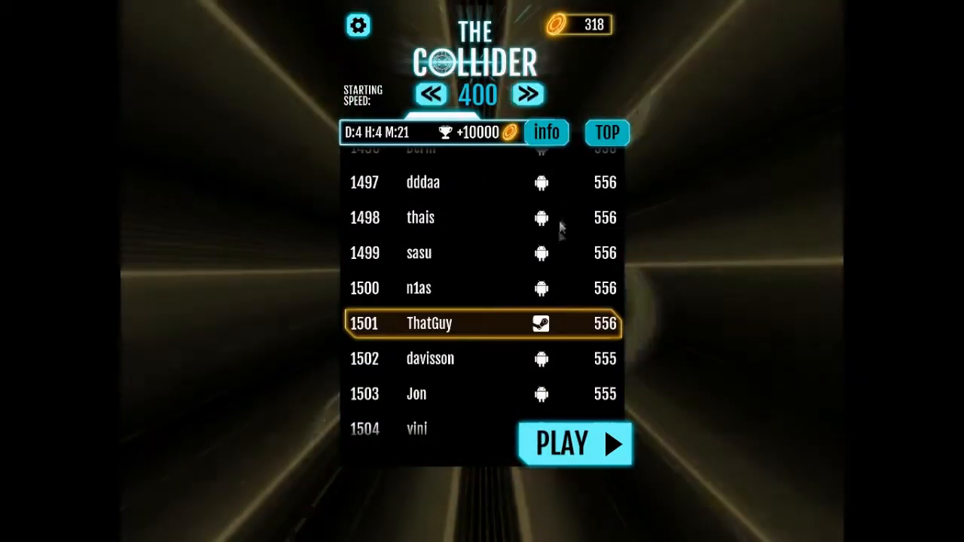
left_click(576, 442)
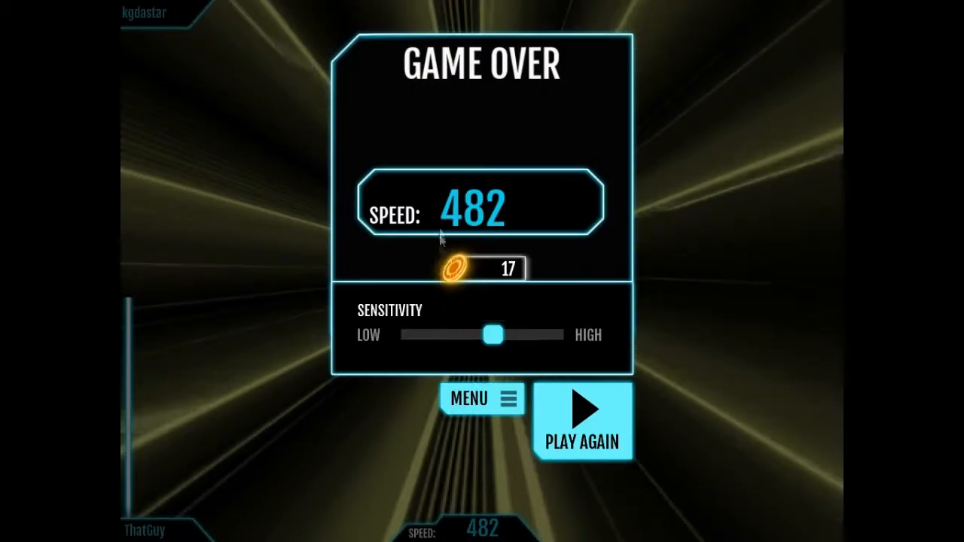
- Lower the starting speed to 200 and play a run from it
left_click_drag(491, 336, 490, 334)
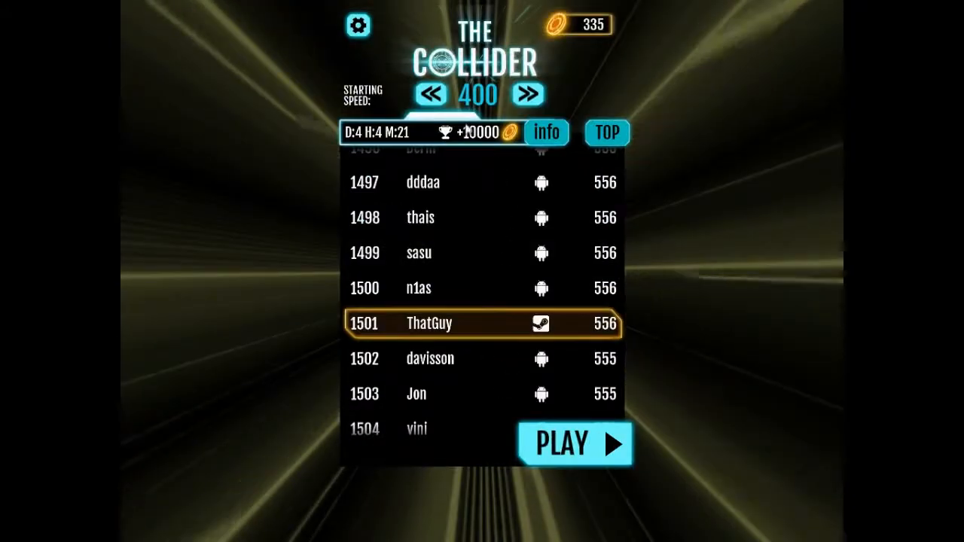
left_click(428, 93)
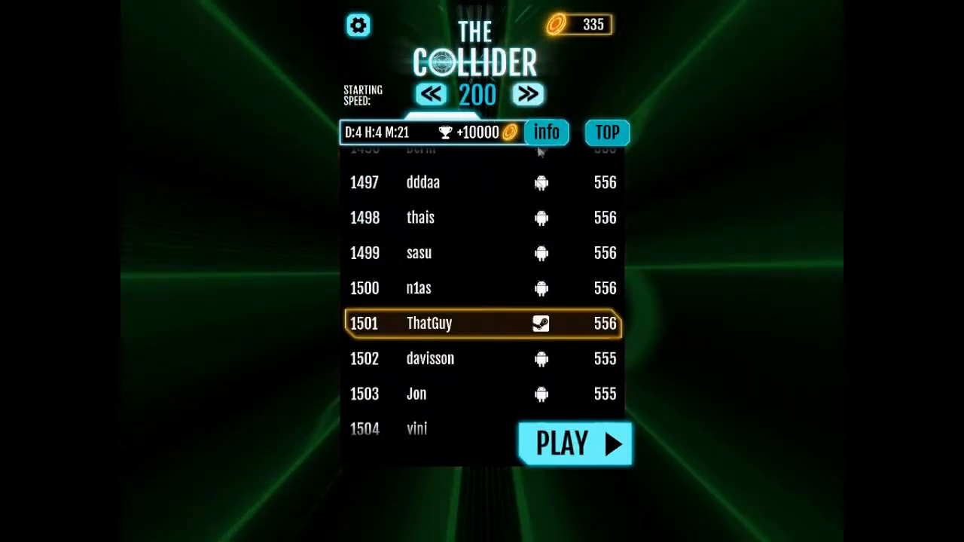
left_click(574, 442)
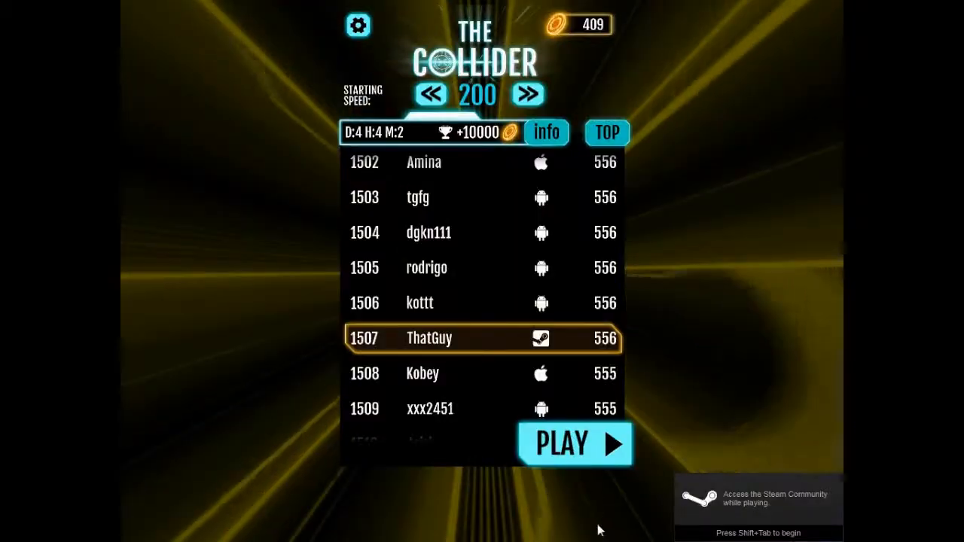
- Play a run from 200 to game over at 405, then immediately play again
left_click(572, 443)
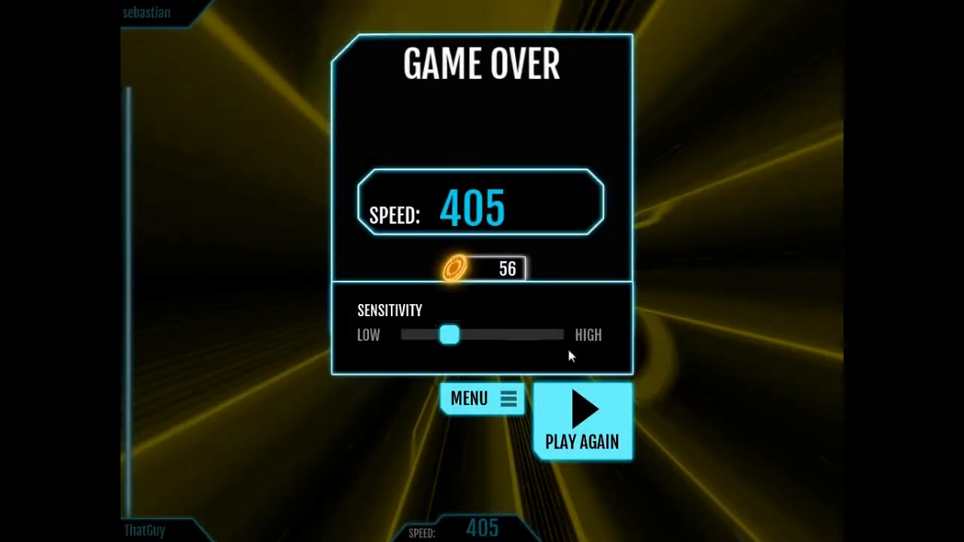
left_click(582, 422)
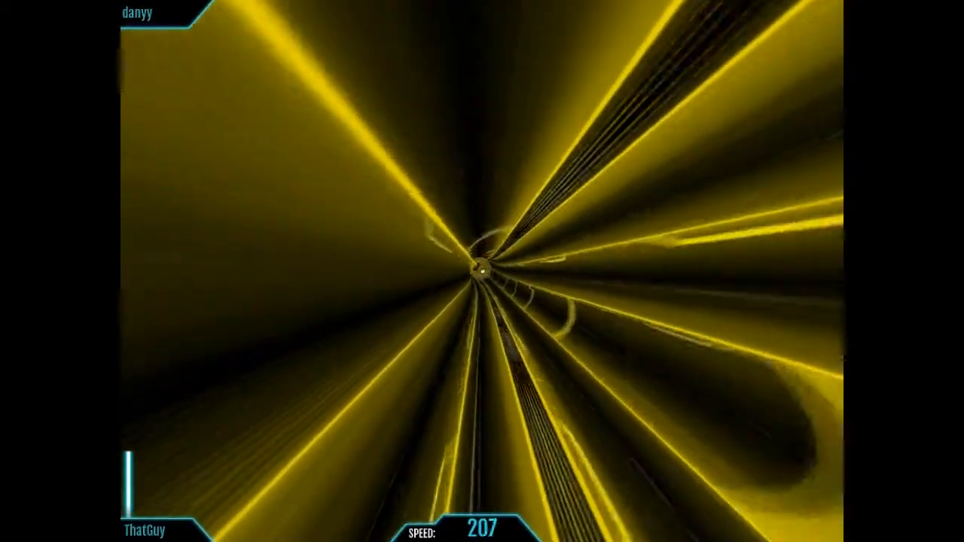